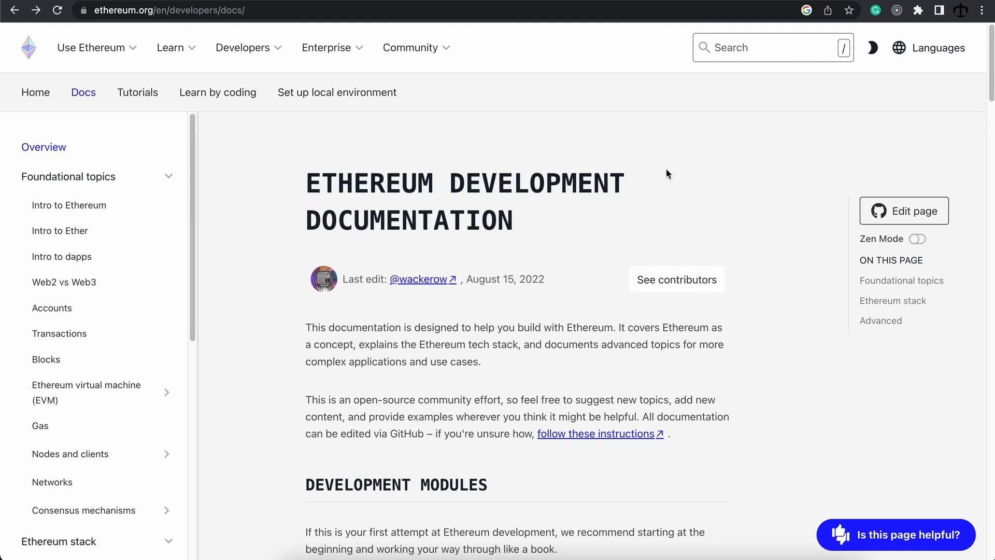
pyautogui.moveTo(159, 24)
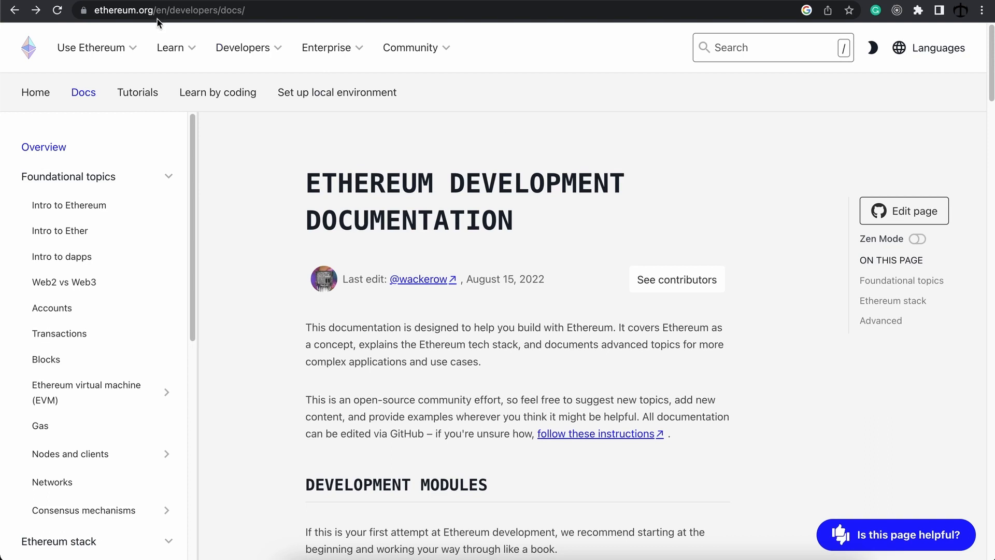
pyautogui.click(156, 11)
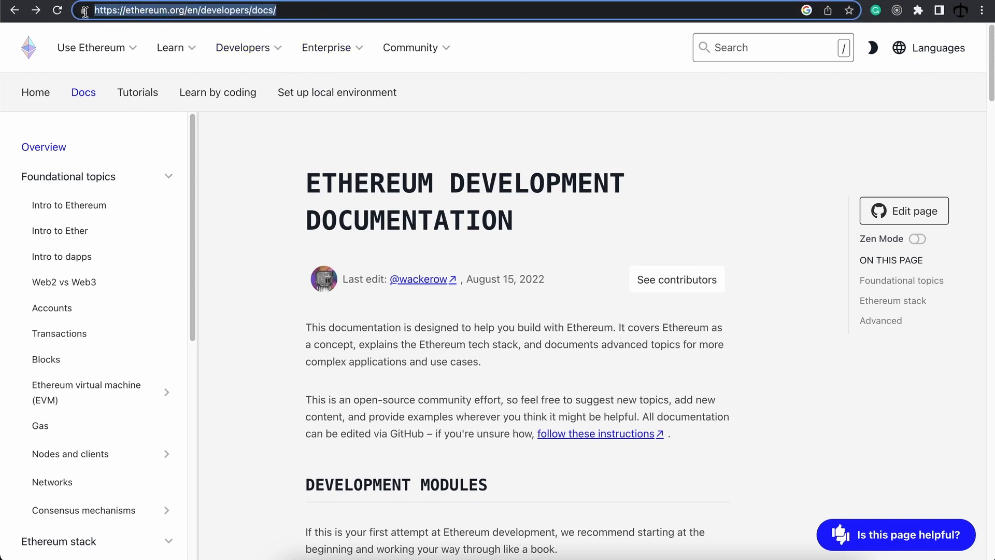
pyautogui.click(529, 146)
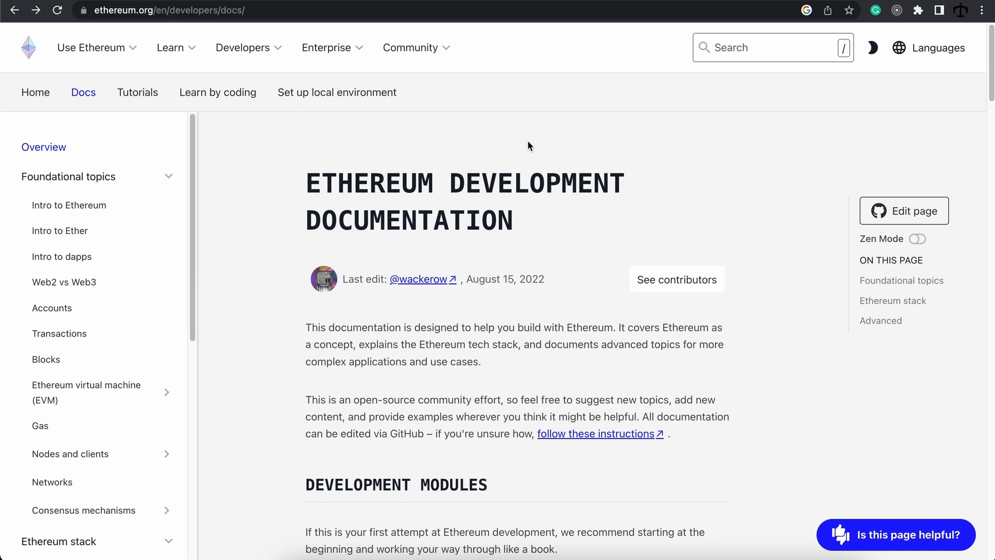
pyautogui.moveTo(115, 162)
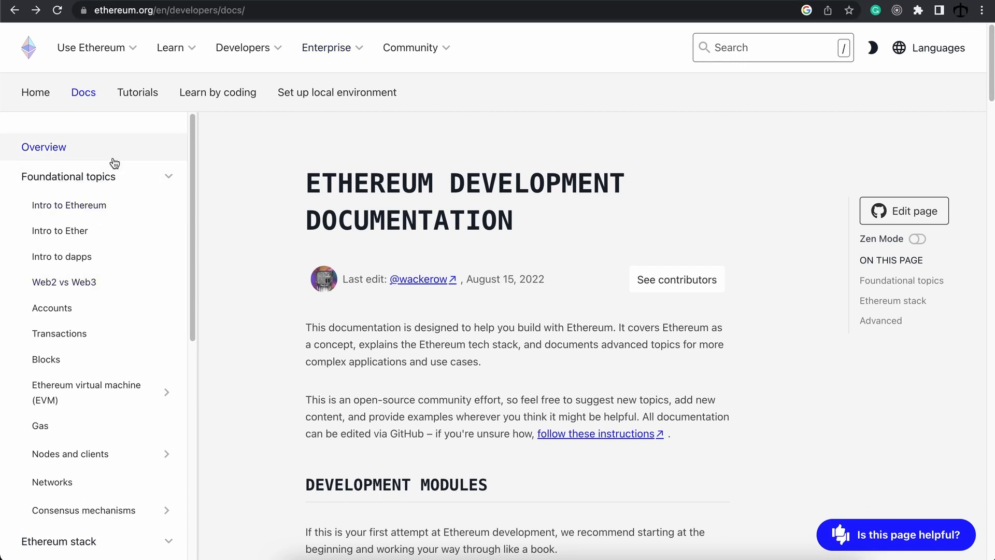
pyautogui.moveTo(582, 218)
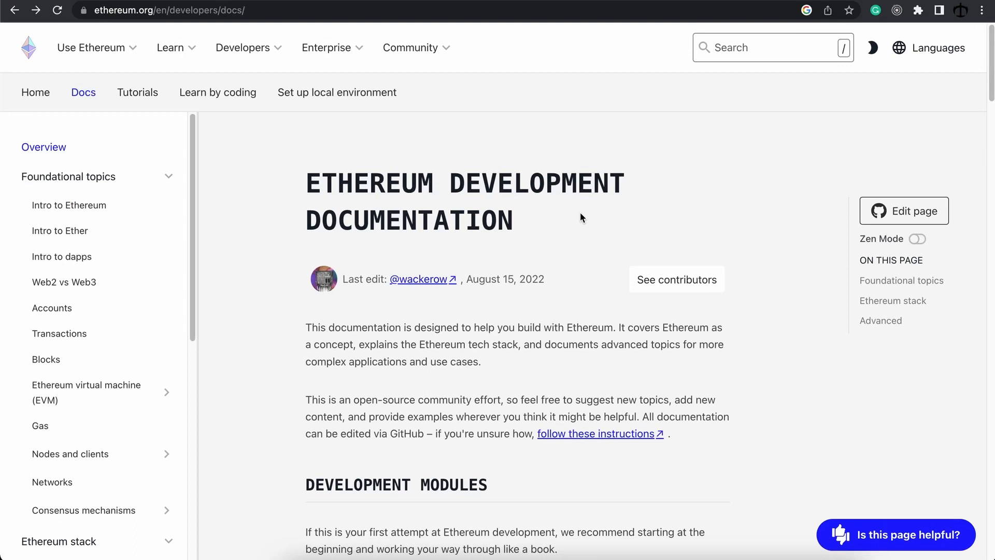
pyautogui.moveTo(579, 219)
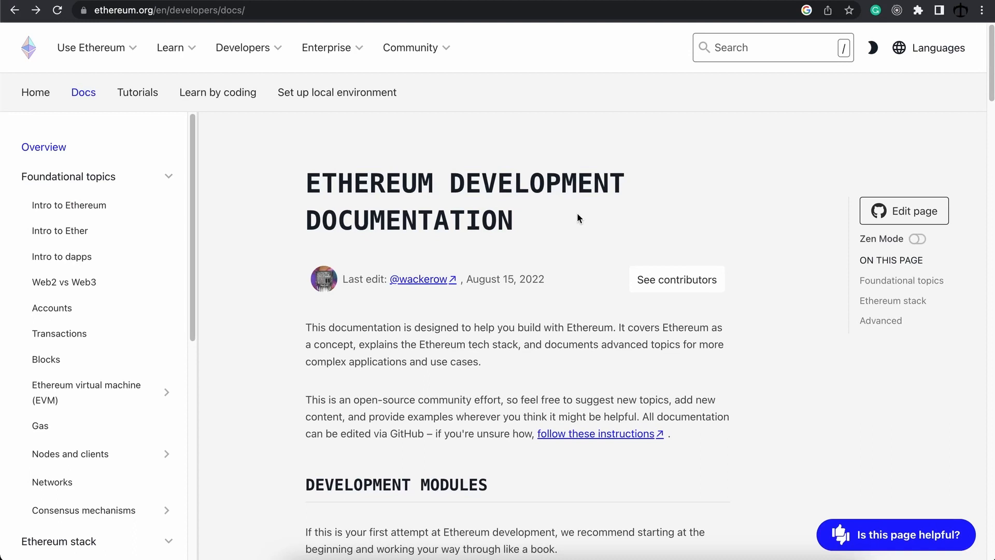
pyautogui.moveTo(88, 362)
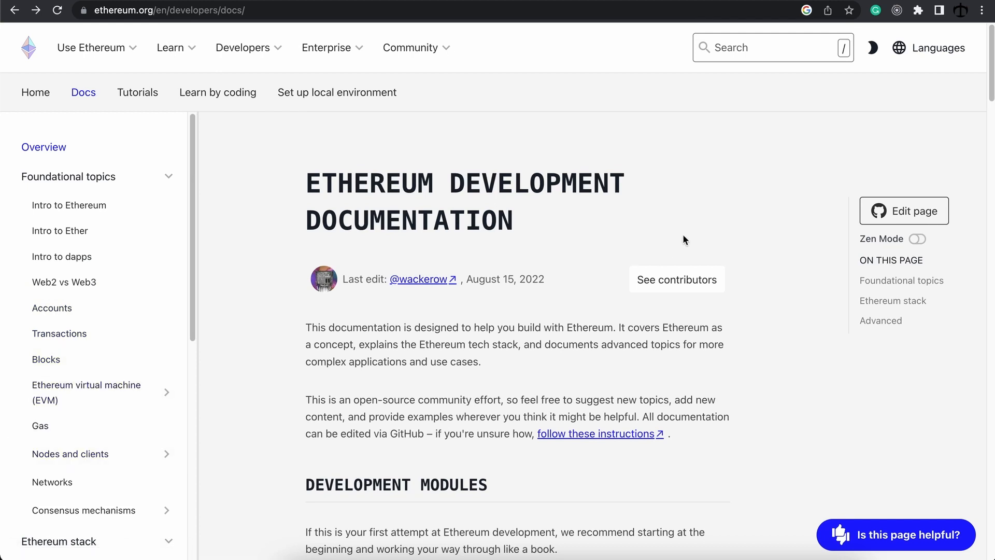
pyautogui.moveTo(630, 188)
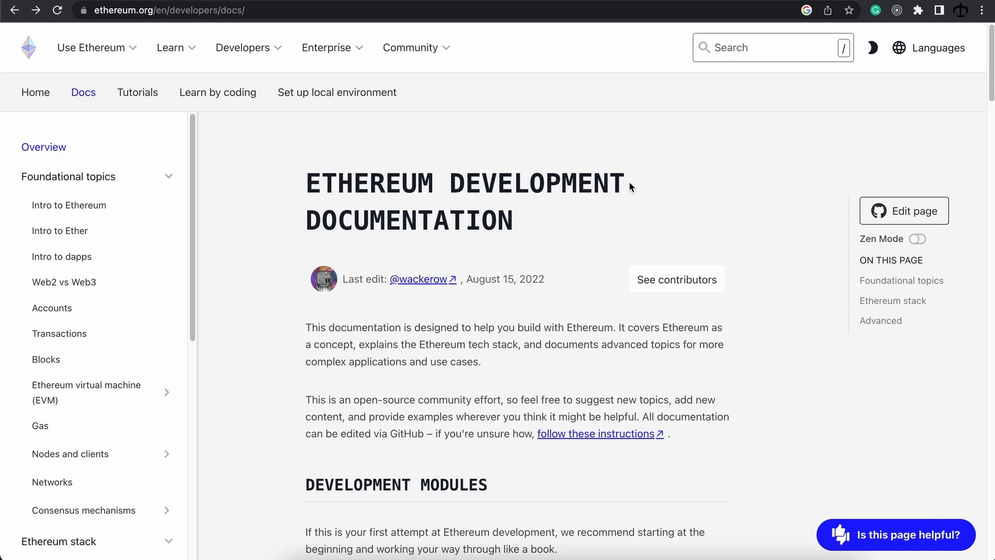
pyautogui.moveTo(118, 480)
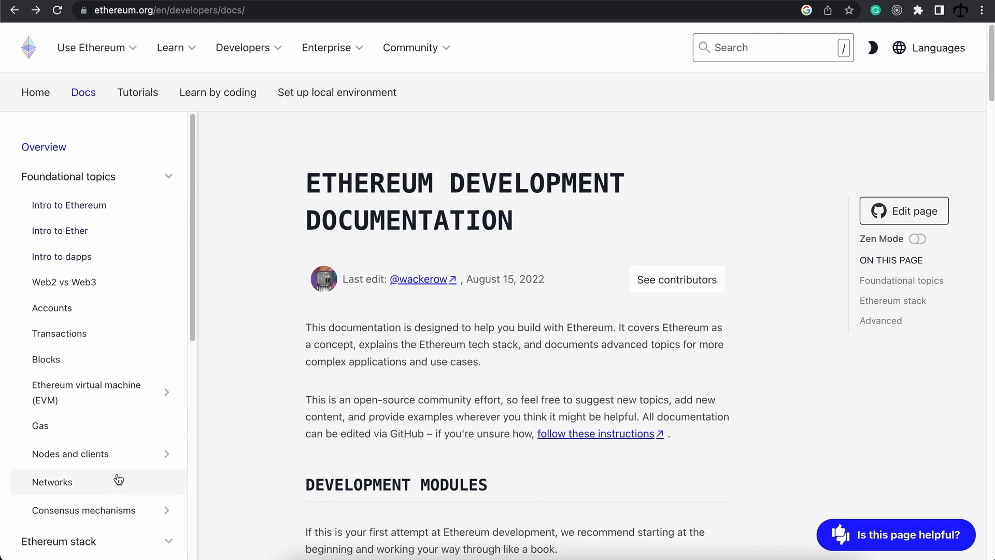